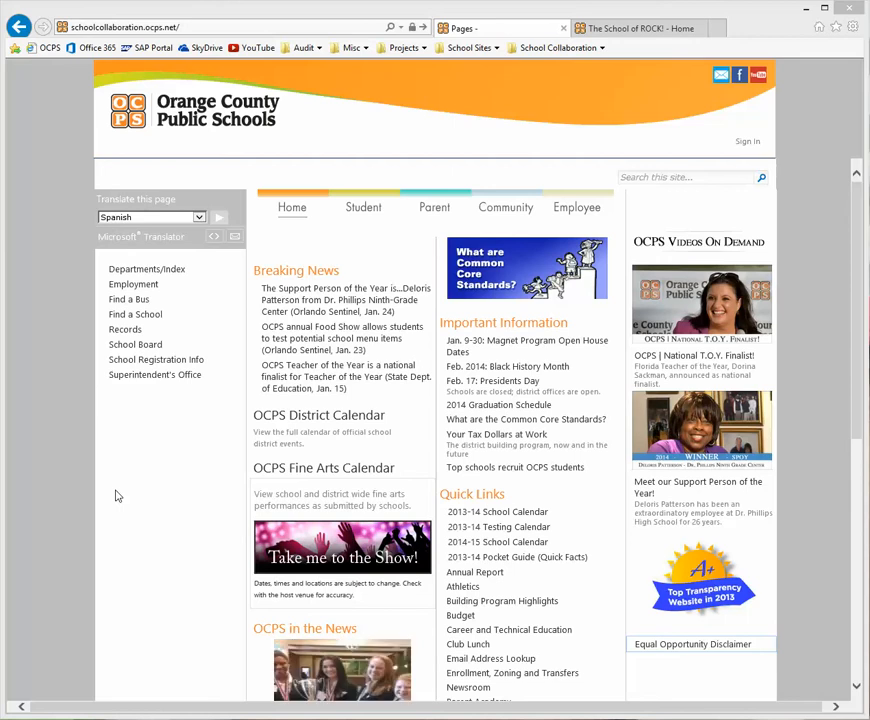
{"action": "mouse_move", "coordinate": [58, 270]}
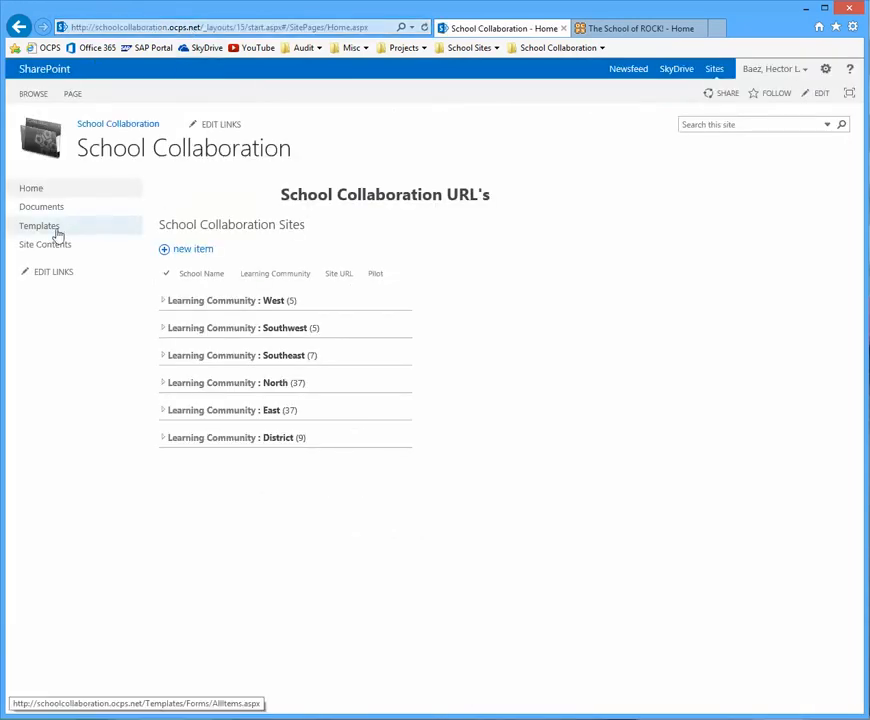
{"action": "mouse_move", "coordinate": [78, 228]}
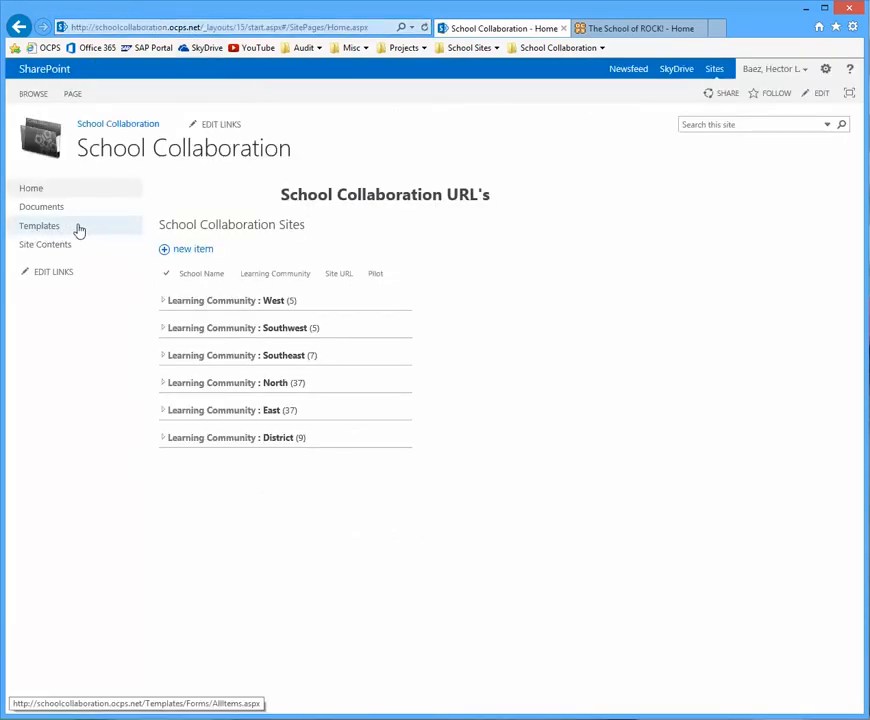
Step: Download Copy Request.stp from the School Collaboration Templates library to the computer
{"action": "left_click", "coordinate": [40, 224]}
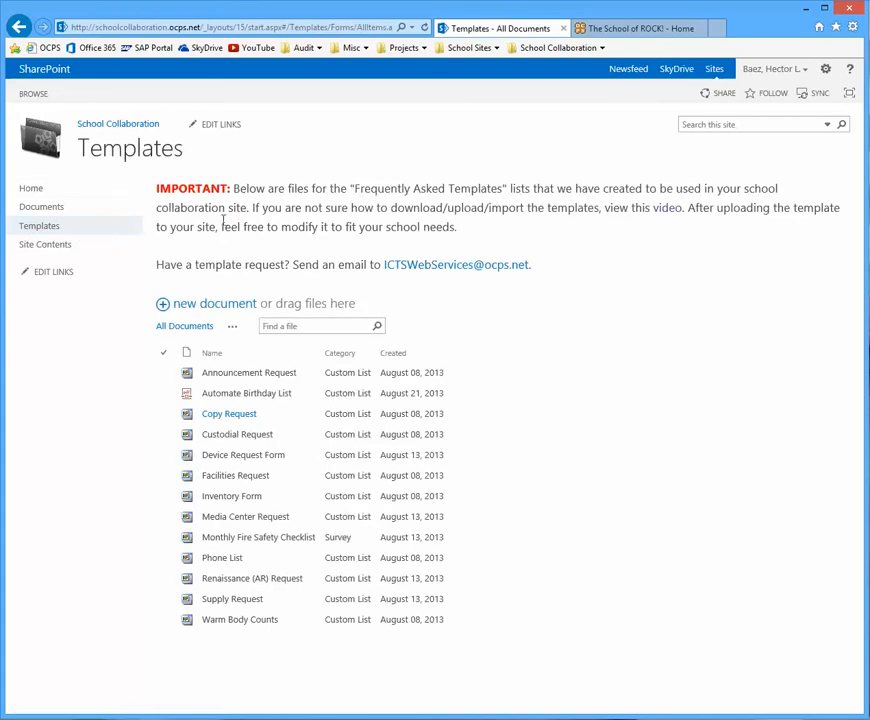
{"action": "mouse_move", "coordinate": [144, 494]}
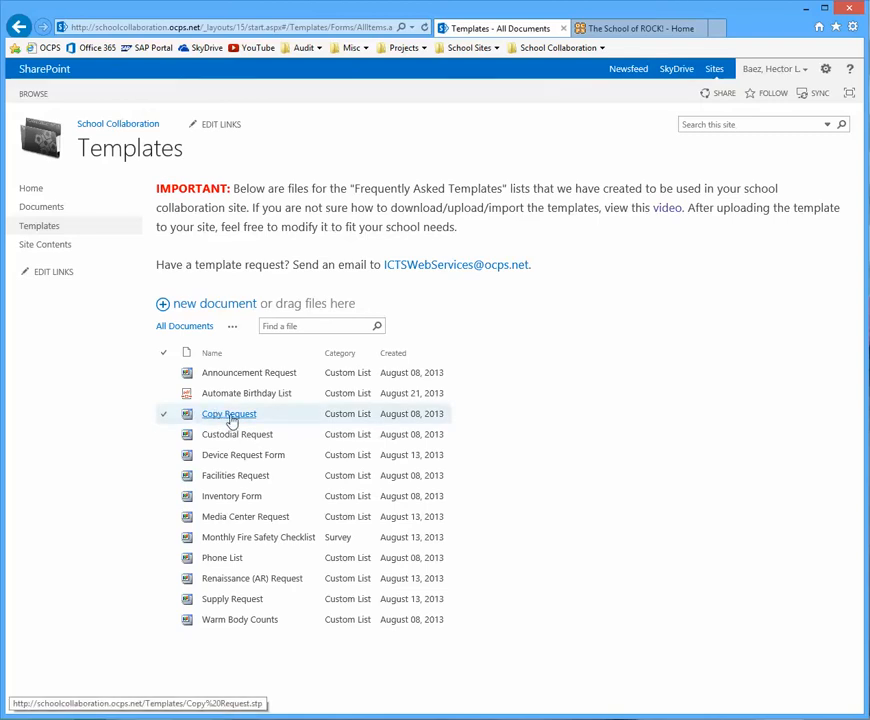
{"action": "left_click", "coordinate": [228, 412]}
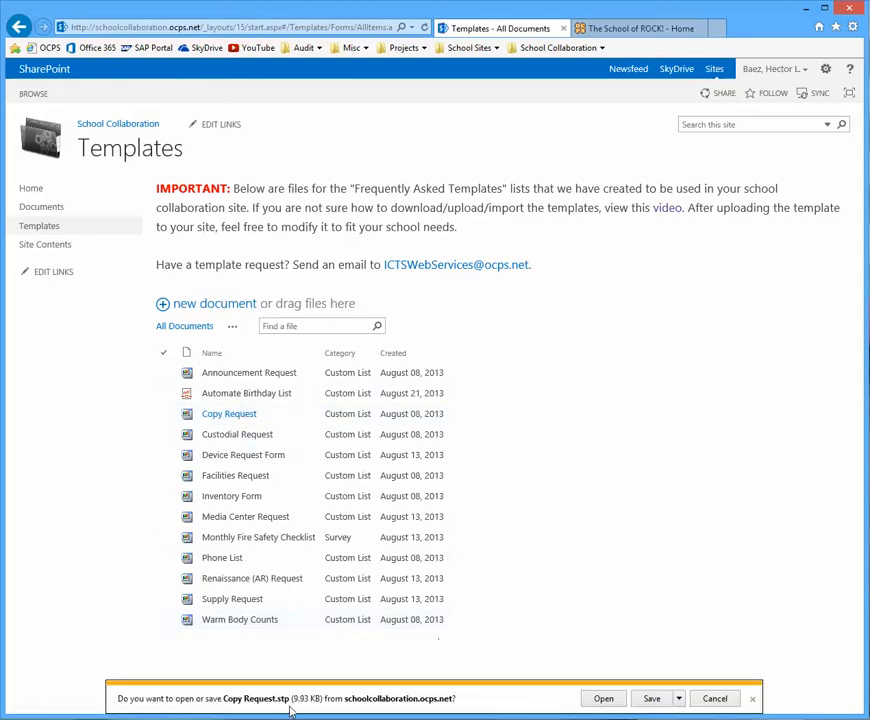
{"action": "mouse_move", "coordinate": [548, 690]}
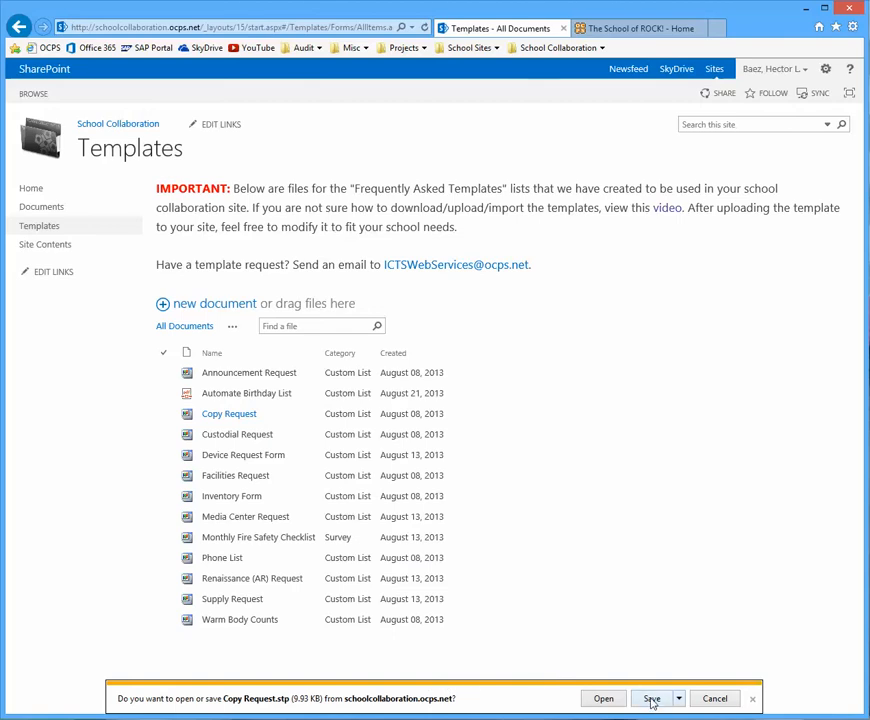
{"action": "left_click", "coordinate": [652, 698]}
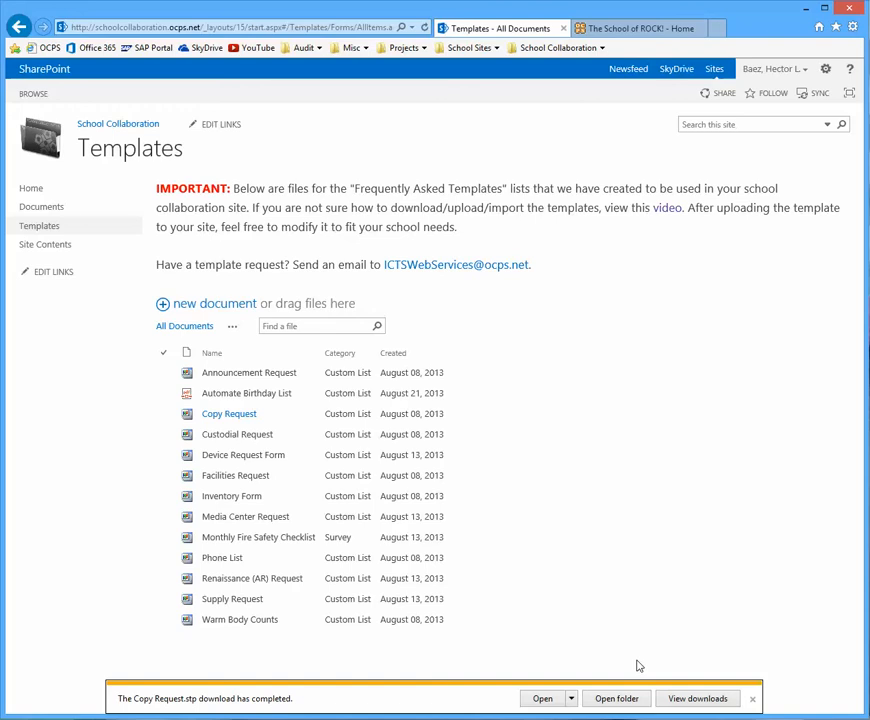
{"action": "mouse_move", "coordinate": [236, 704]}
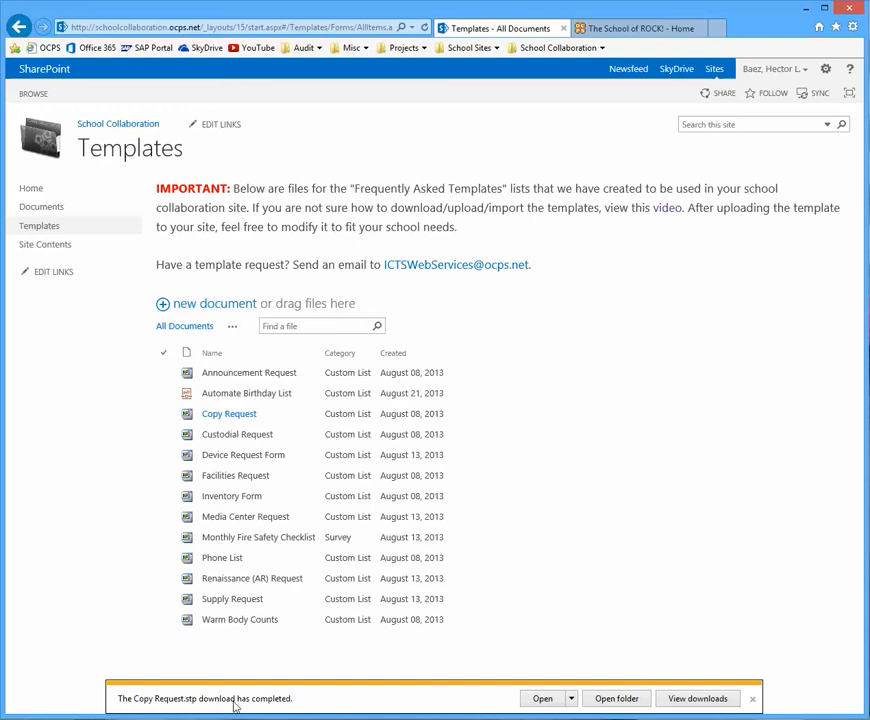
{"action": "mouse_move", "coordinate": [616, 310]}
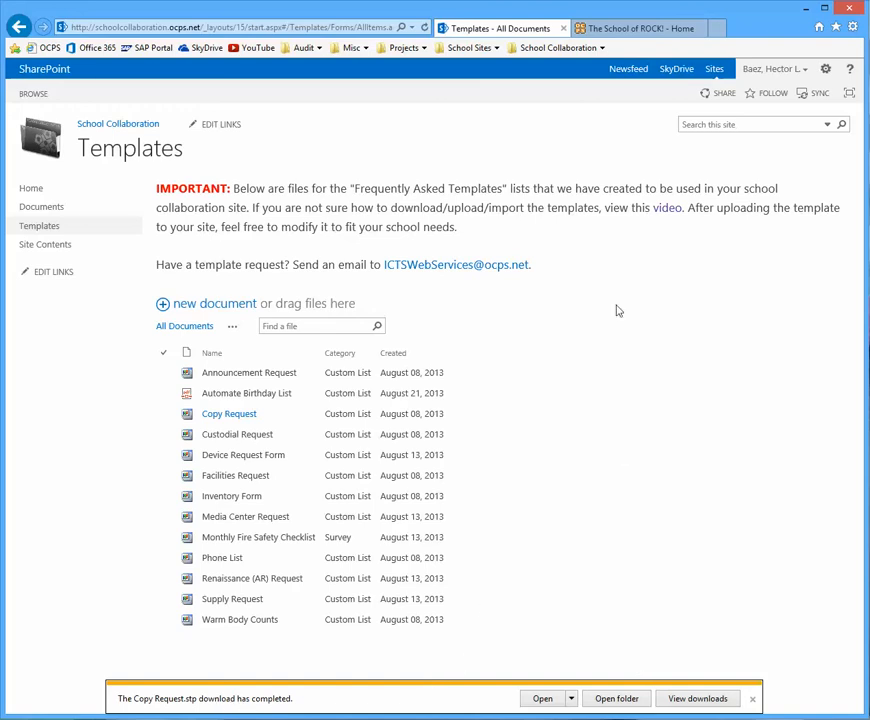
Step: Switch to The School of ROCK! site and go to its Site Settings page
{"action": "left_click", "coordinate": [640, 28]}
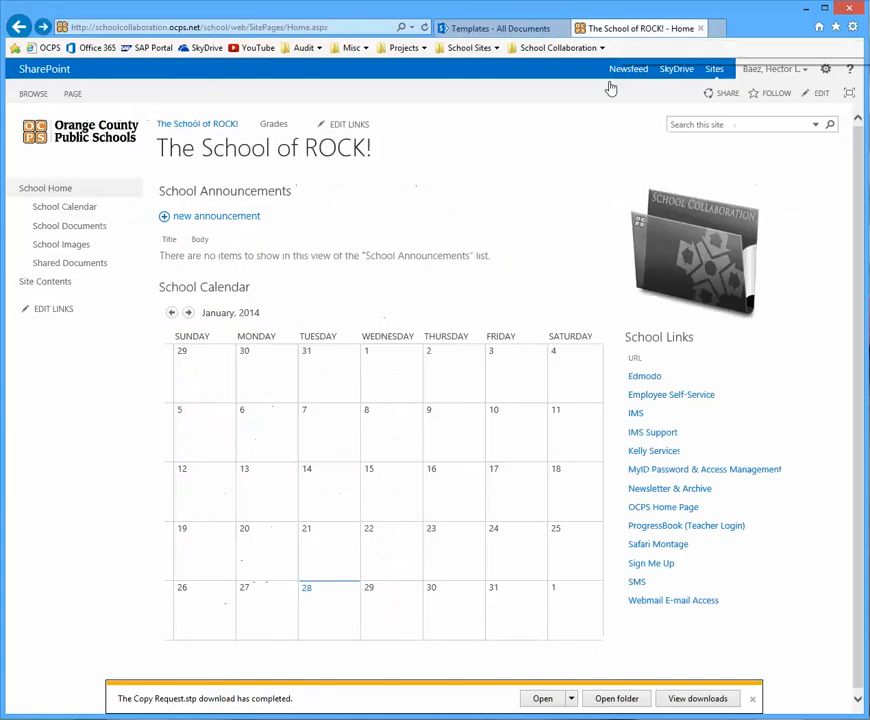
{"action": "mouse_move", "coordinate": [636, 218]}
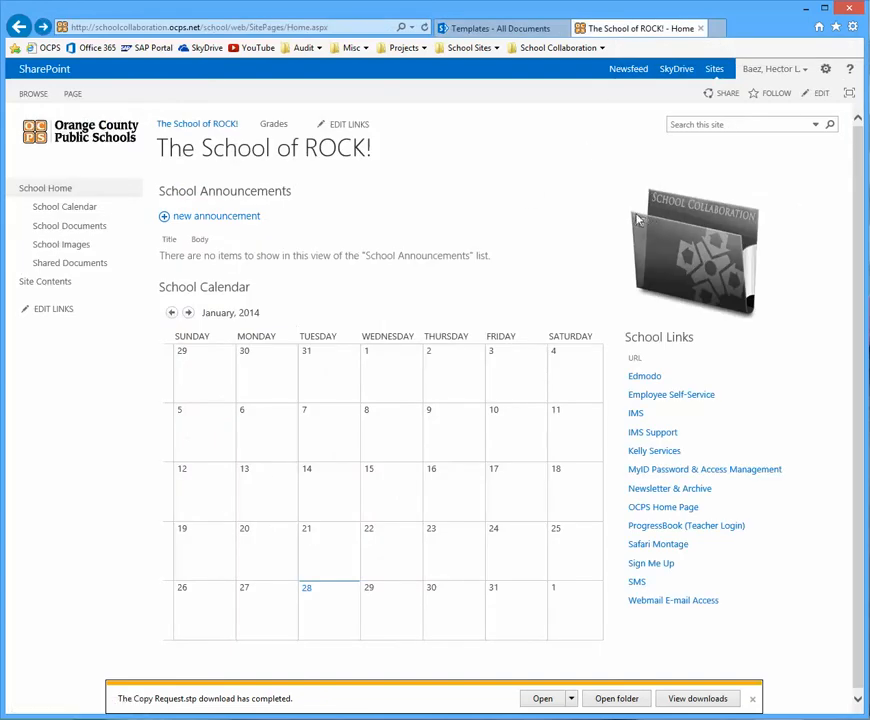
{"action": "mouse_move", "coordinate": [794, 172]}
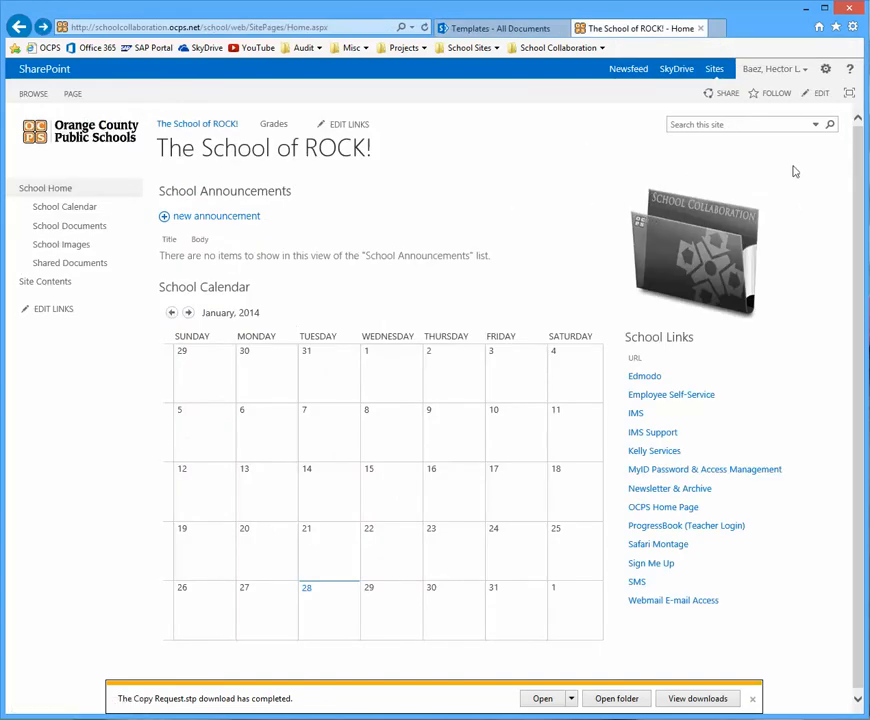
{"action": "mouse_move", "coordinate": [826, 68]}
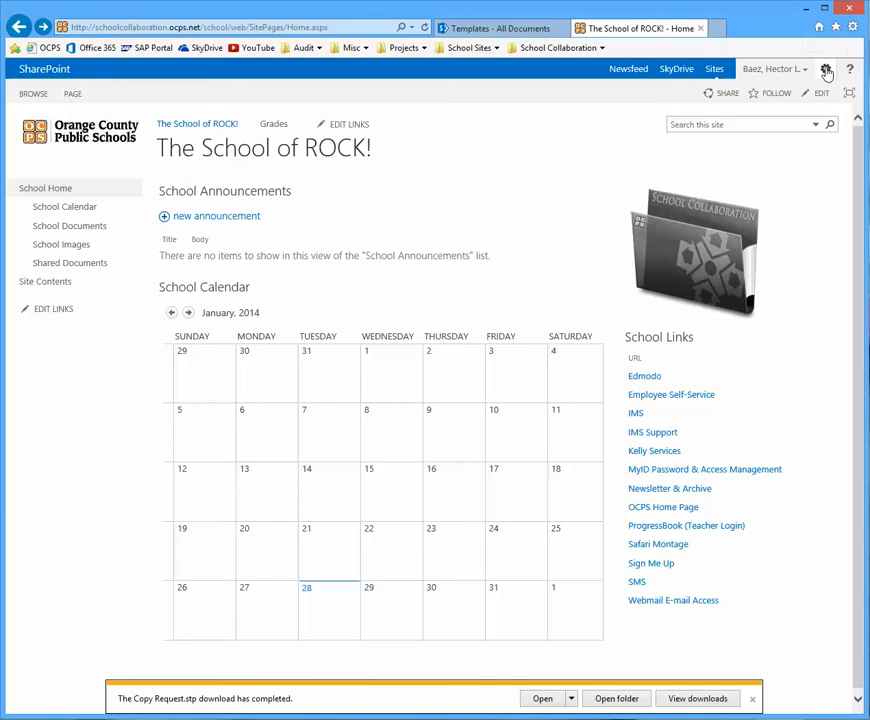
{"action": "left_click", "coordinate": [824, 68]}
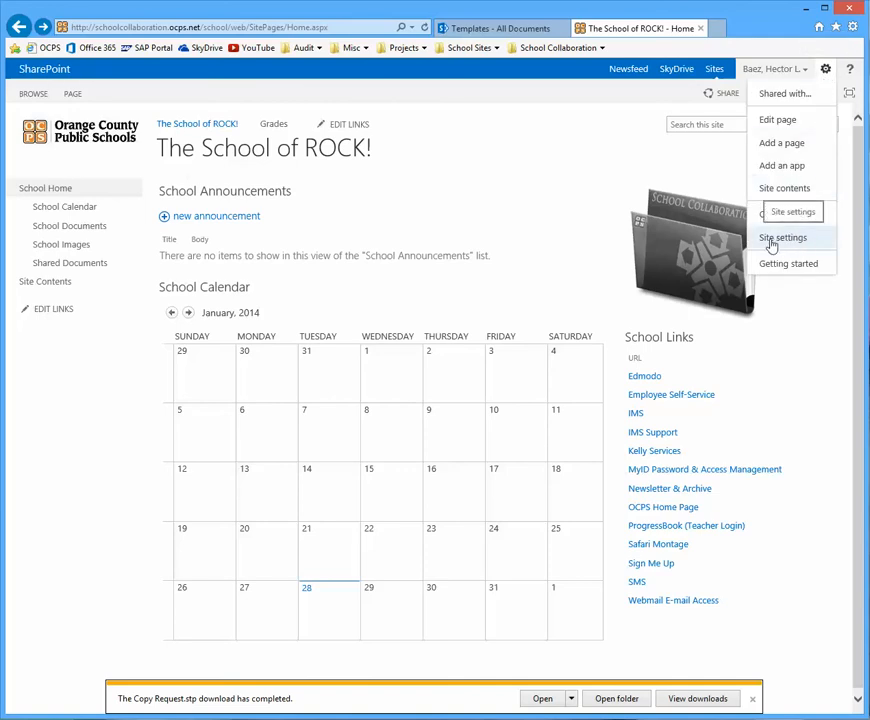
{"action": "left_click", "coordinate": [782, 236]}
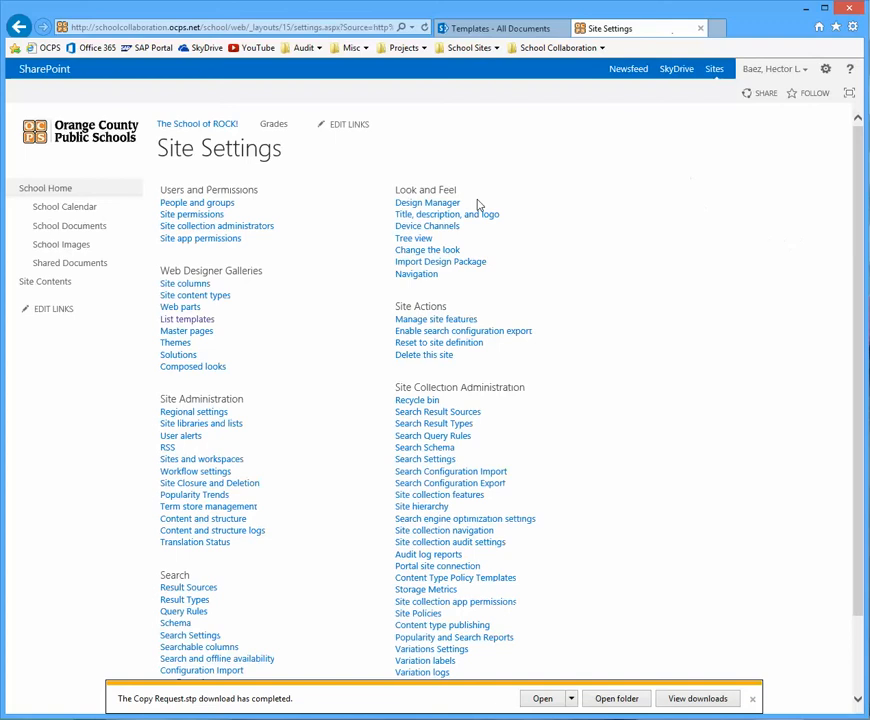
{"action": "mouse_move", "coordinate": [318, 268]}
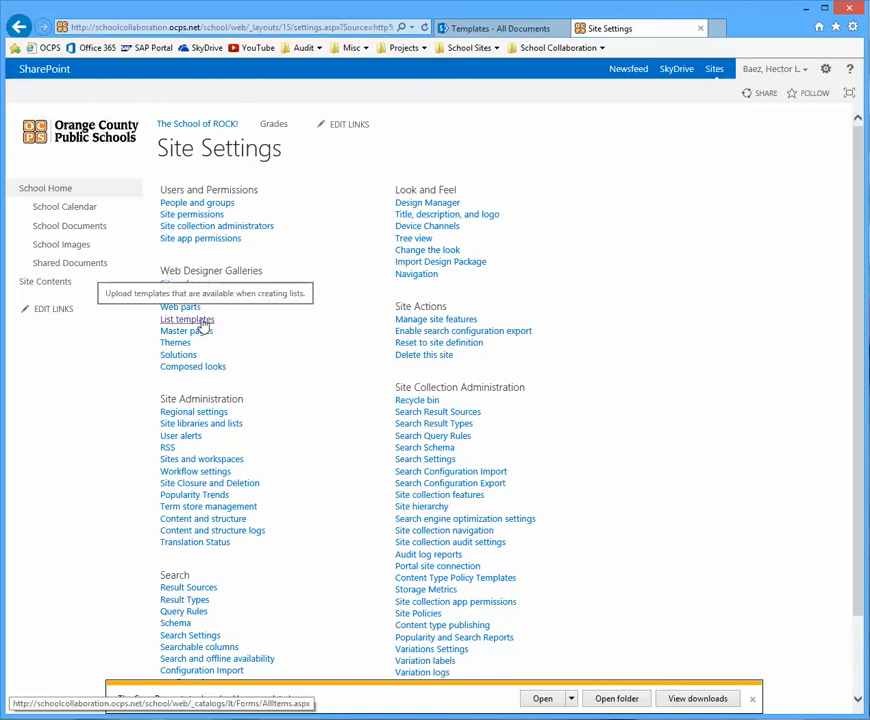
Step: Go into the List Template Gallery and start an Upload Document for a new template
{"action": "left_click", "coordinate": [188, 320]}
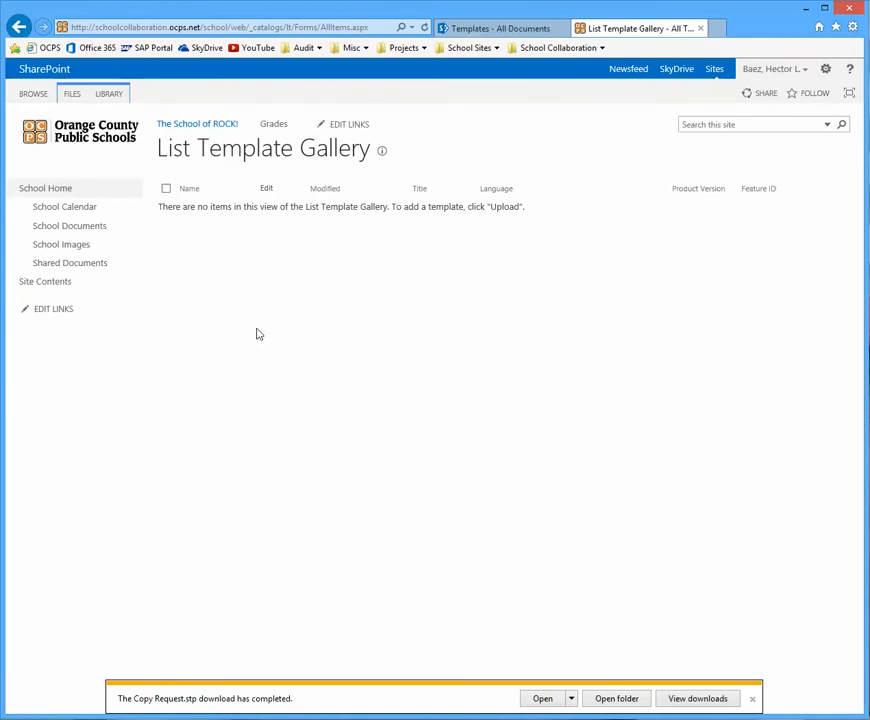
{"action": "mouse_move", "coordinate": [176, 254]}
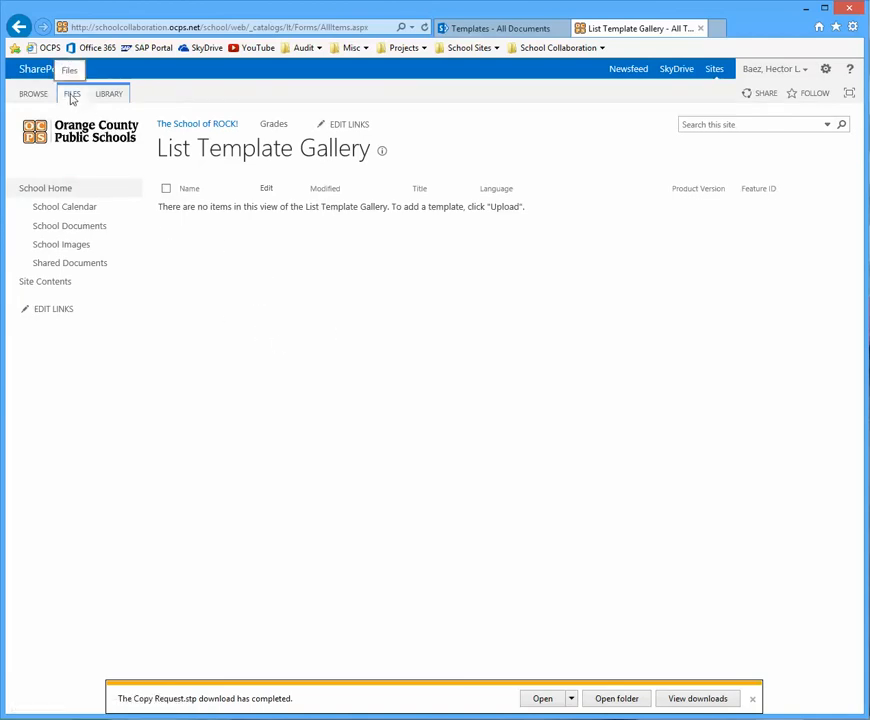
{"action": "left_click", "coordinate": [72, 94]}
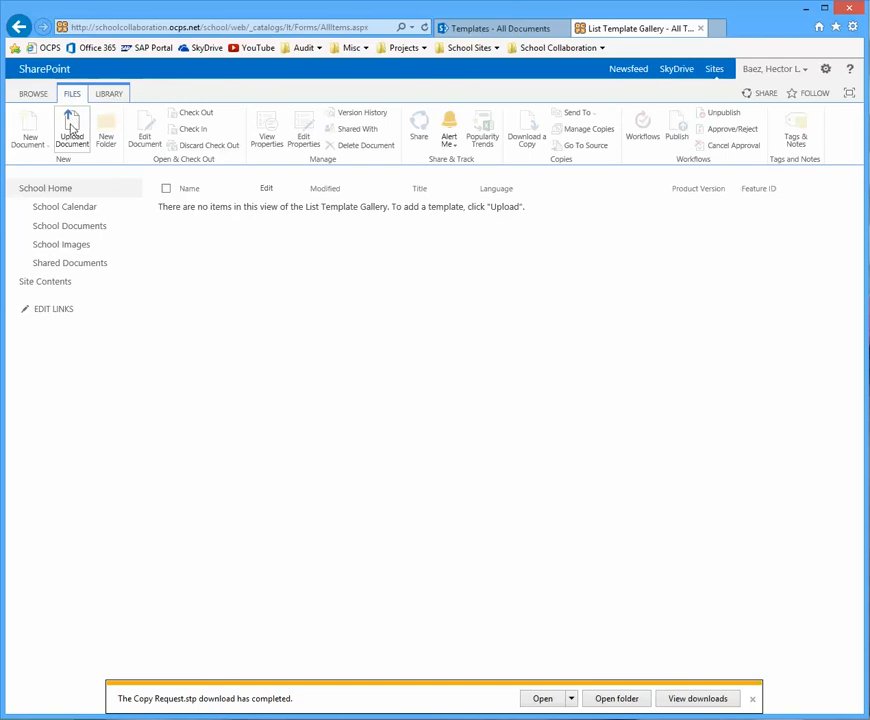
{"action": "mouse_move", "coordinate": [72, 130]}
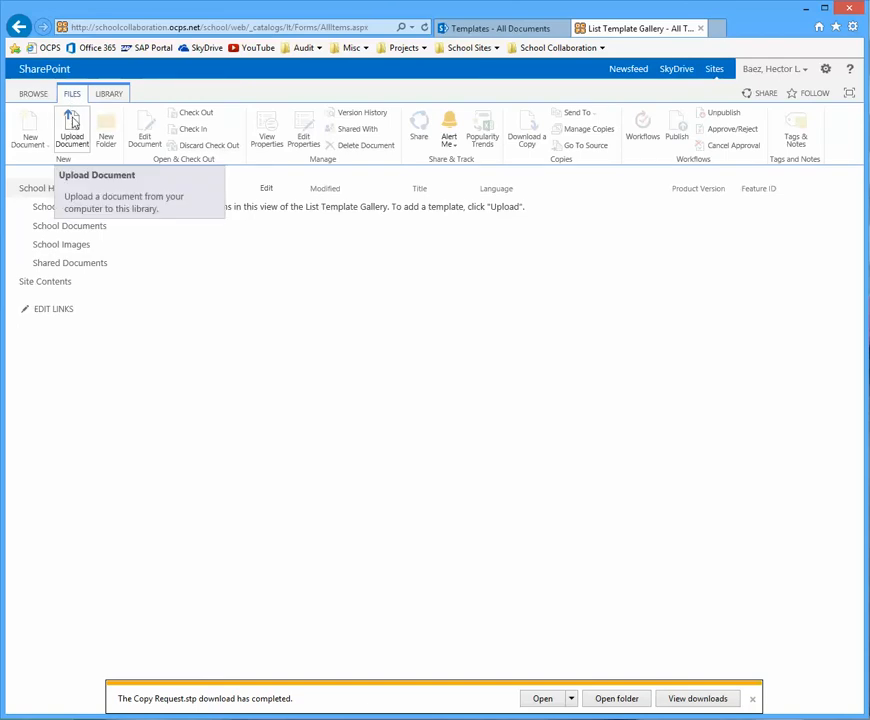
{"action": "left_click", "coordinate": [72, 130]}
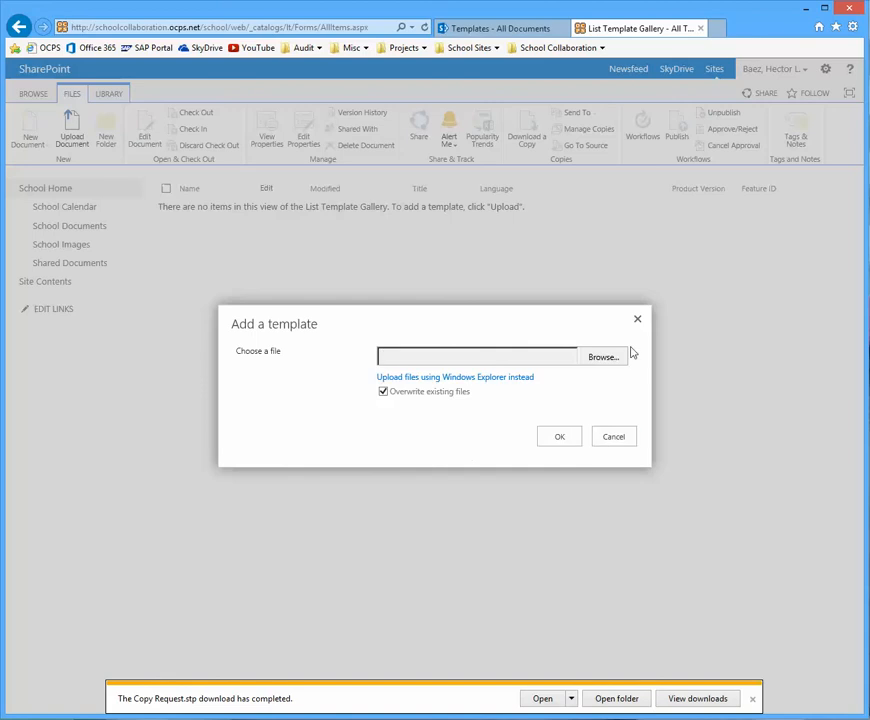
{"action": "mouse_move", "coordinate": [604, 356]}
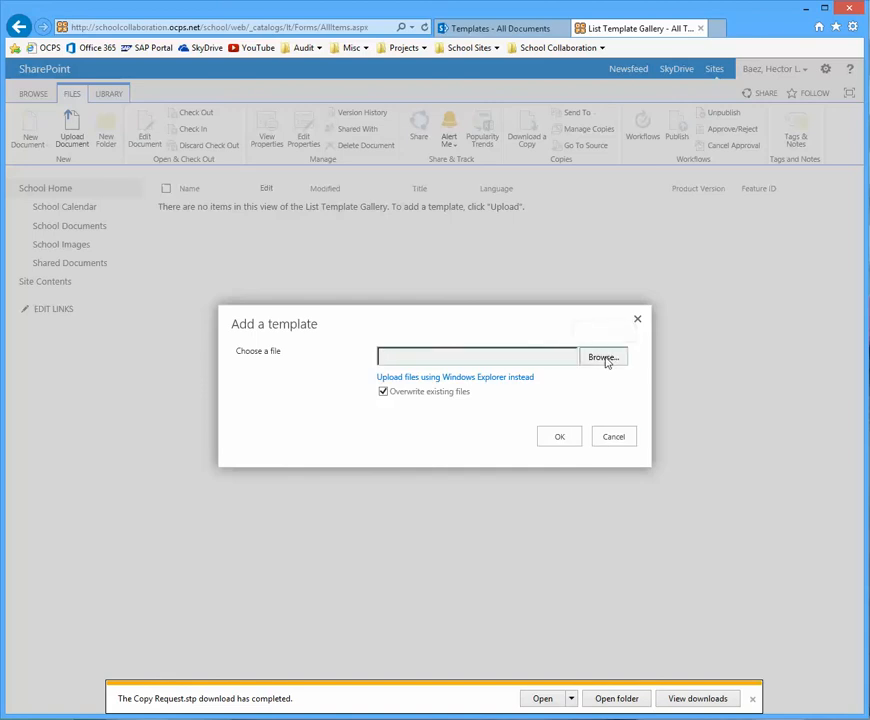
Step: Upload Copy Request.stp from Downloads to the gallery with name and title Copy Request
{"action": "left_click", "coordinate": [604, 356]}
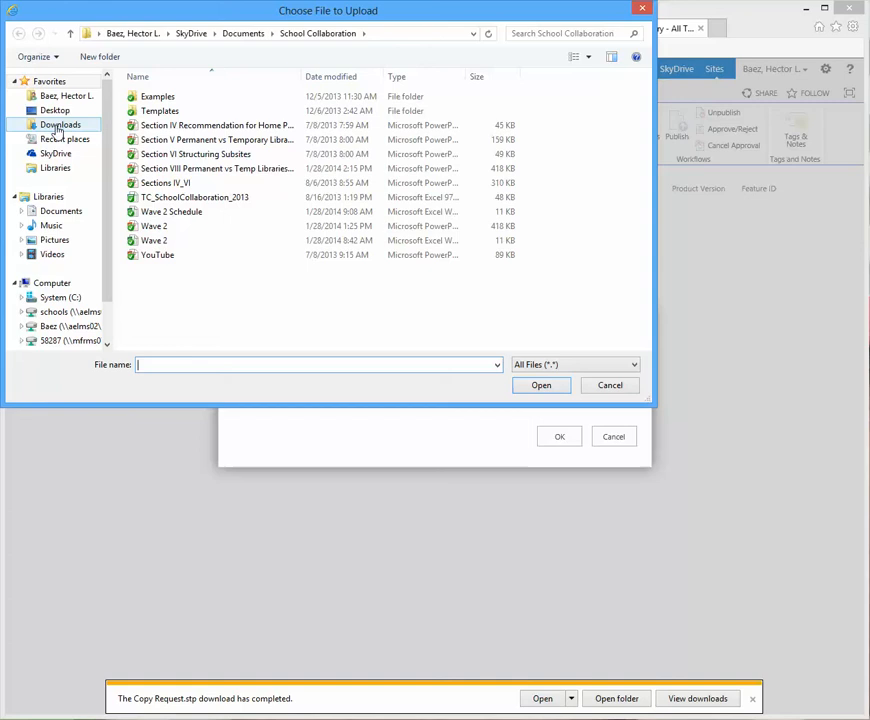
{"action": "left_click", "coordinate": [60, 124]}
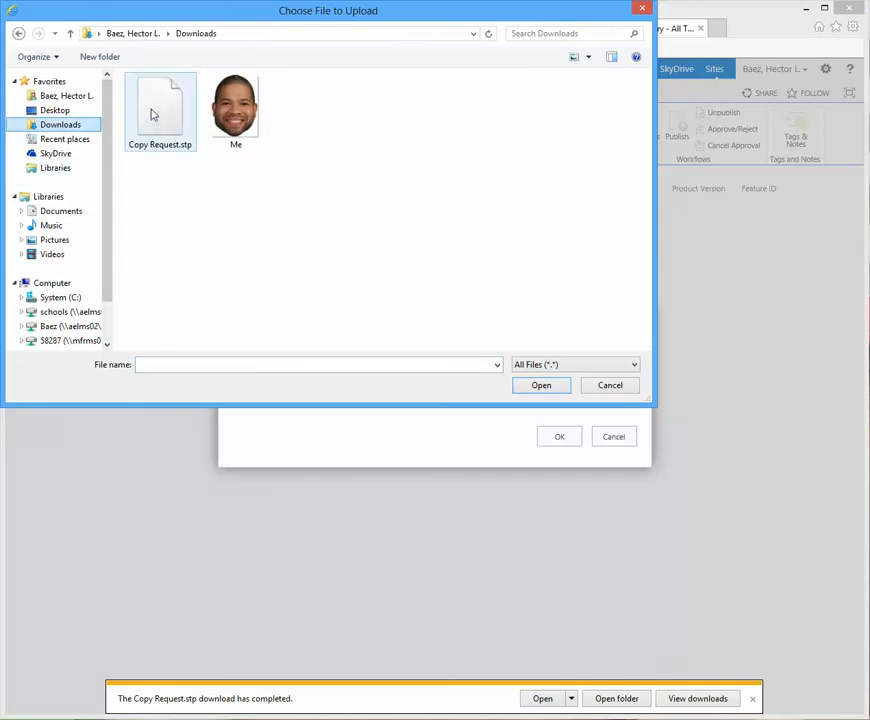
{"action": "left_click", "coordinate": [160, 110]}
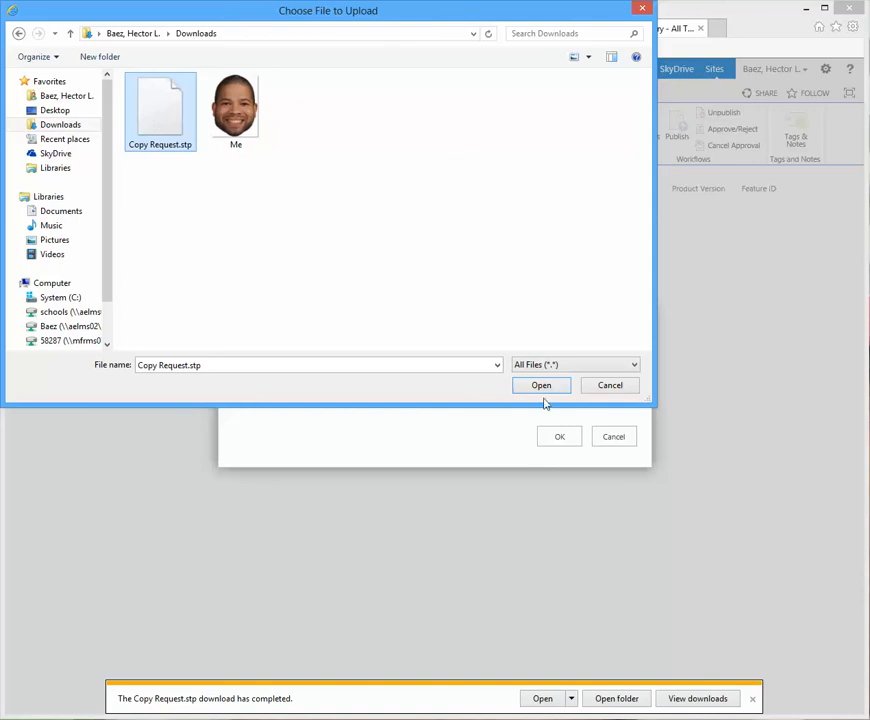
{"action": "left_click", "coordinate": [540, 384]}
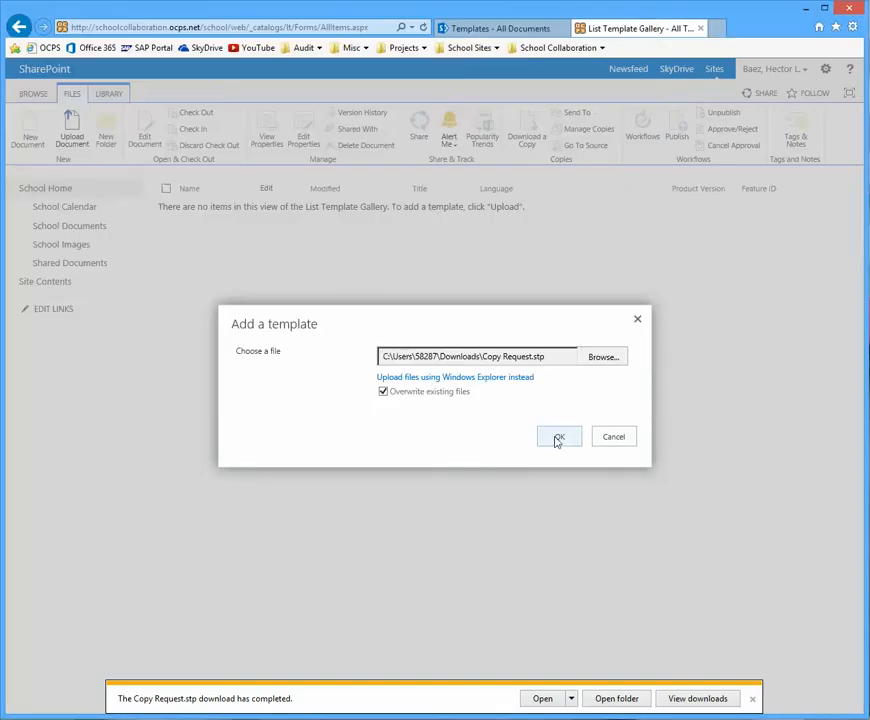
{"action": "left_click", "coordinate": [558, 436]}
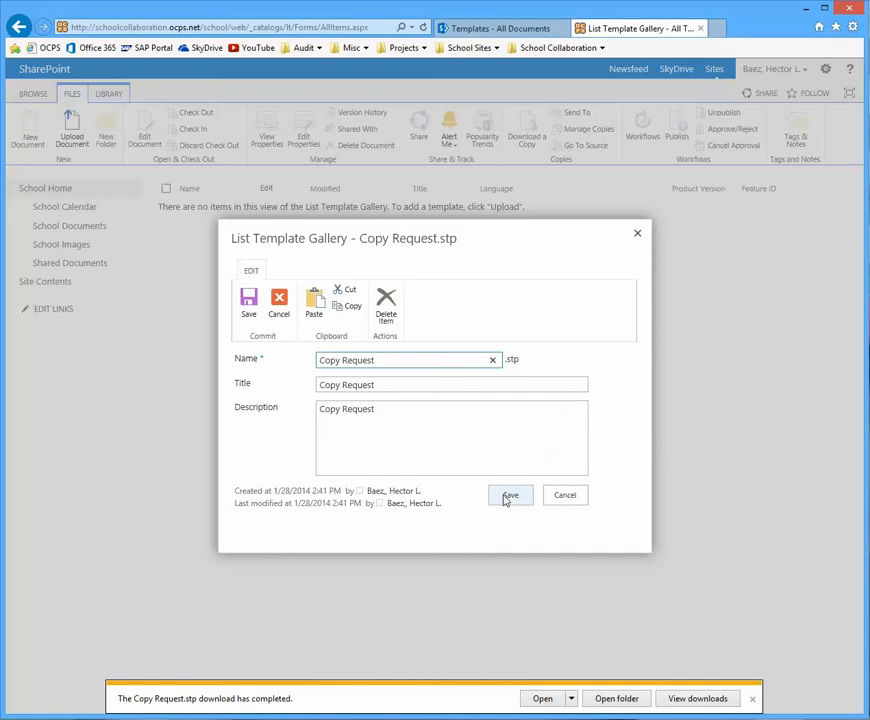
{"action": "left_click", "coordinate": [510, 496]}
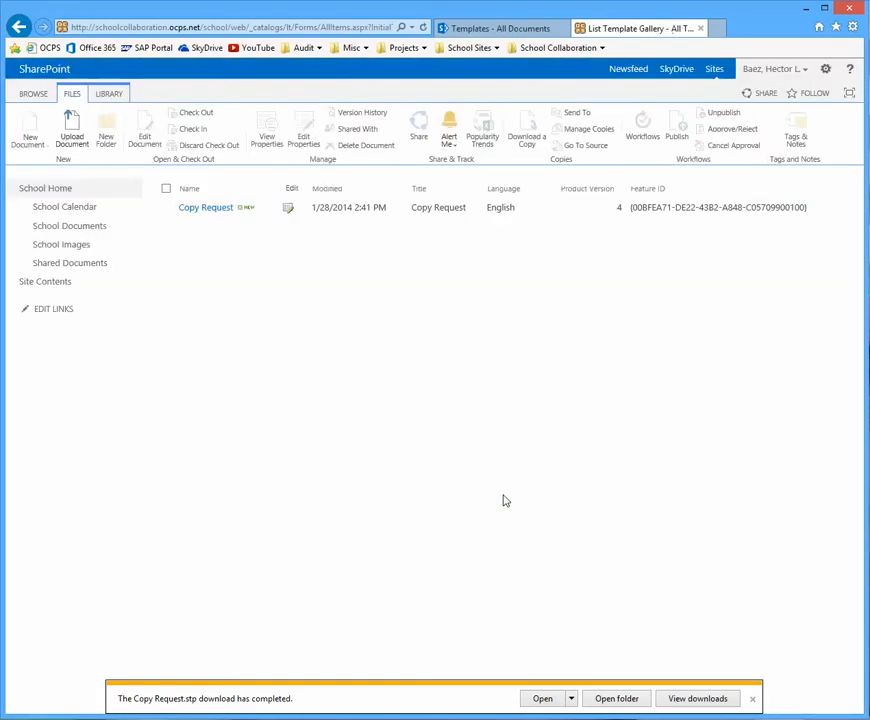
{"action": "mouse_move", "coordinate": [380, 376]}
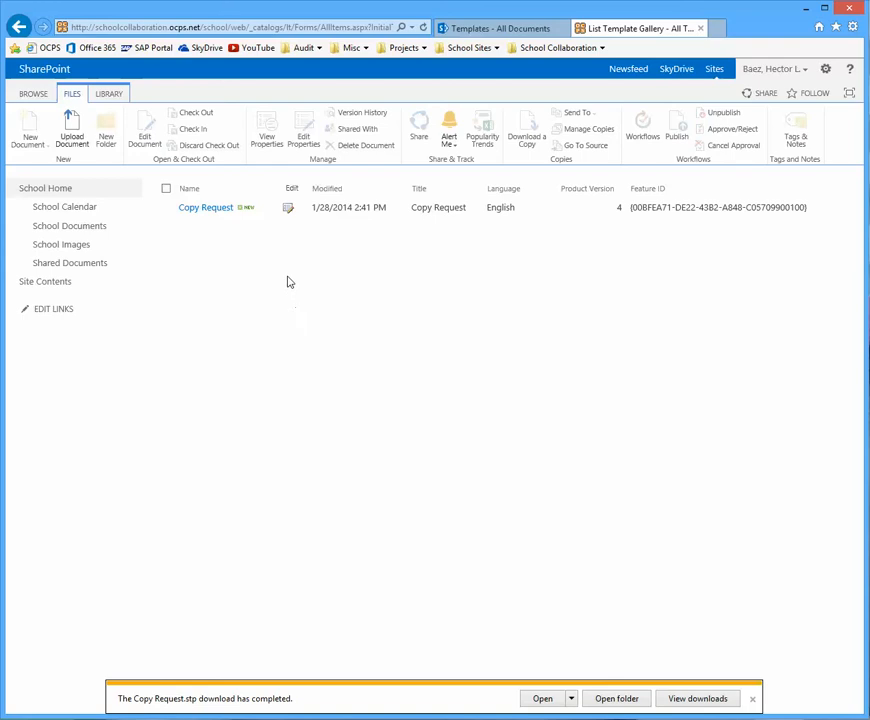
{"action": "mouse_move", "coordinate": [46, 188]}
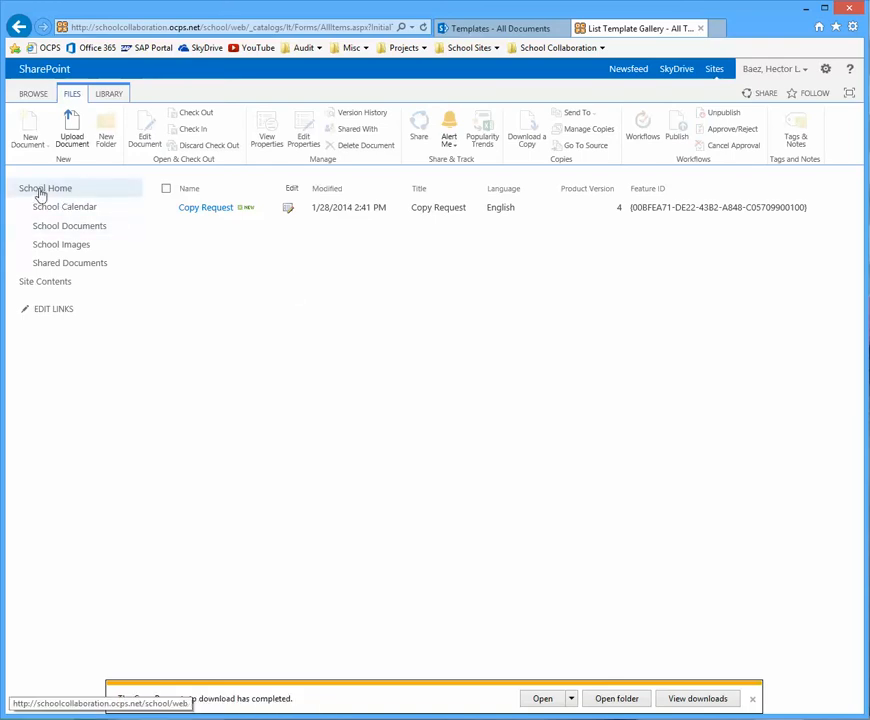
Step: Return to School Home and view the site's Site Contents
{"action": "left_click", "coordinate": [44, 188]}
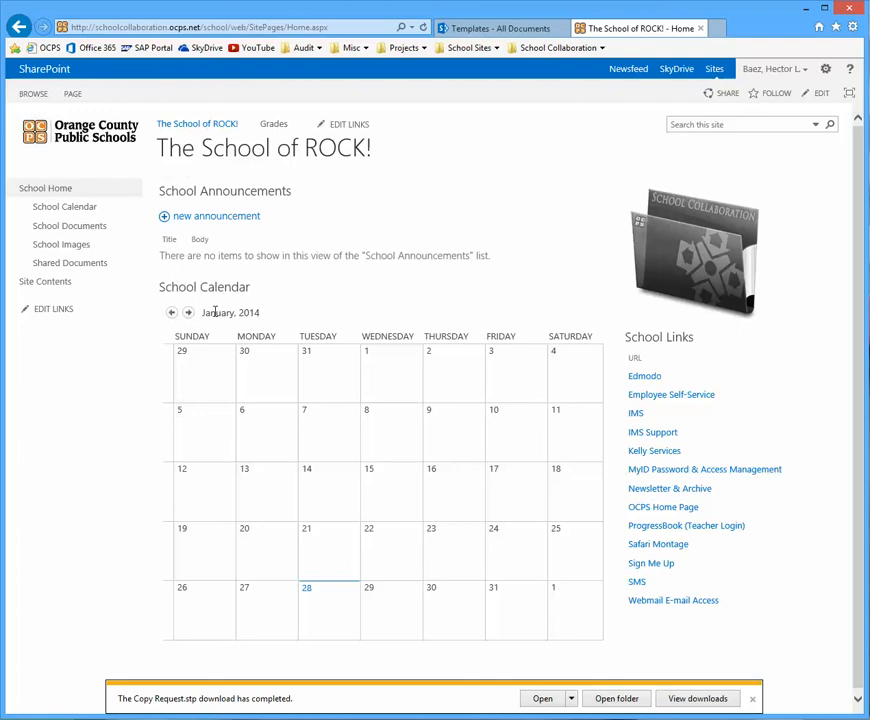
{"action": "mouse_move", "coordinate": [662, 508]}
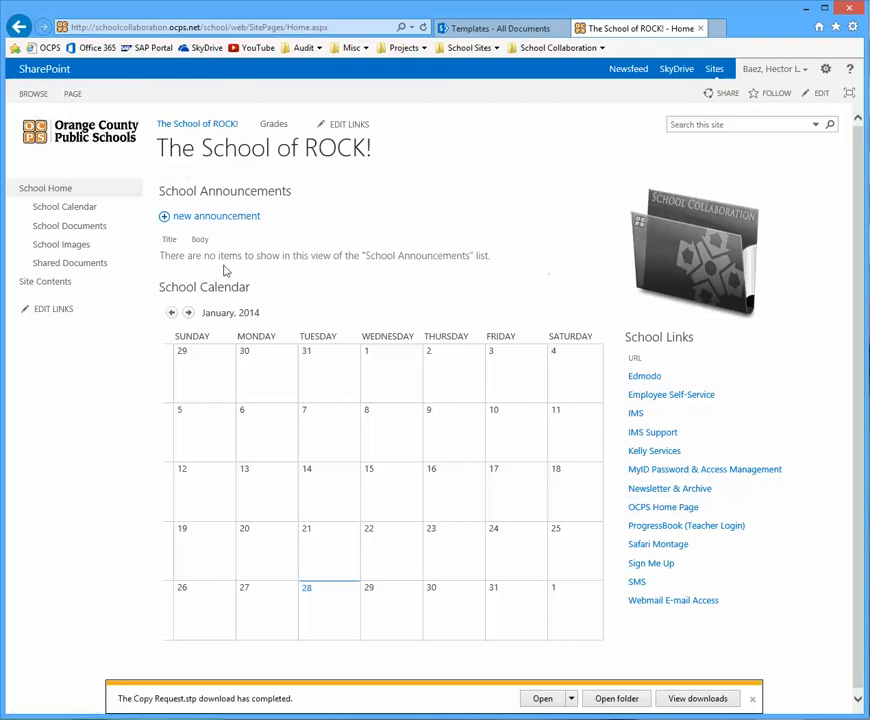
{"action": "mouse_move", "coordinate": [44, 280]}
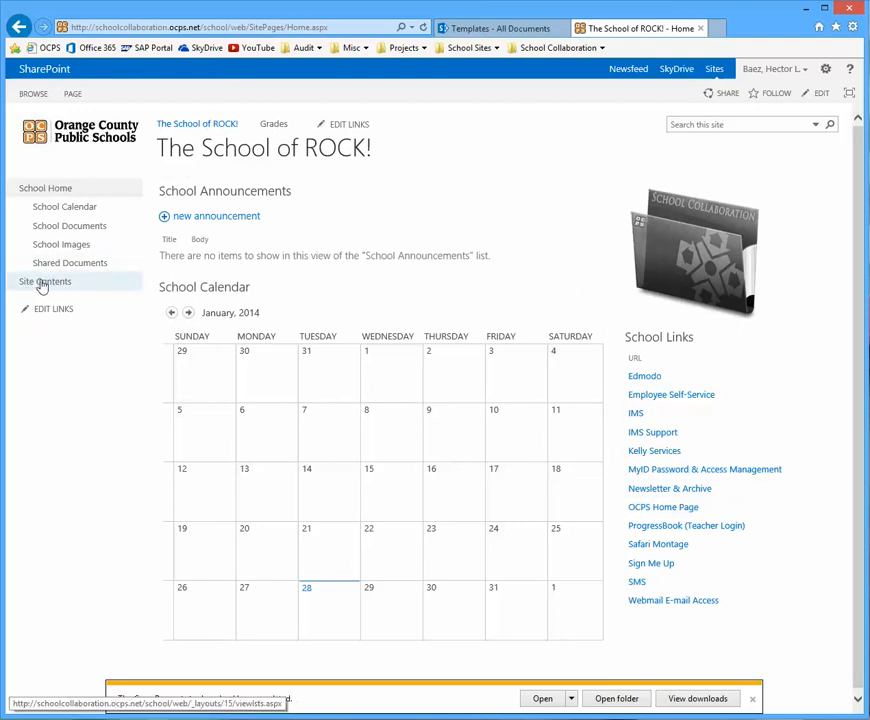
{"action": "left_click", "coordinate": [44, 280]}
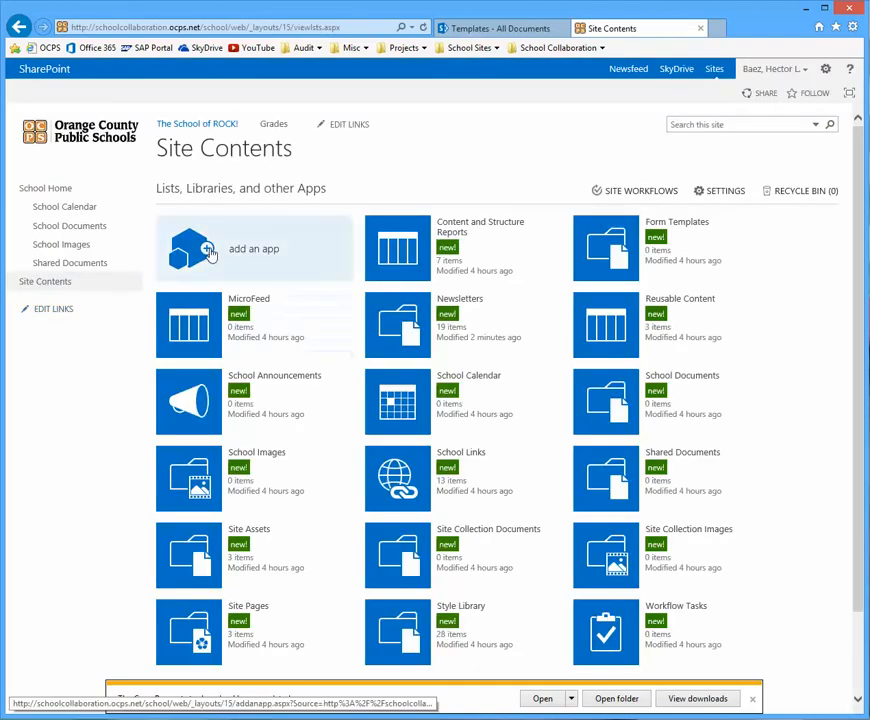
{"action": "mouse_move", "coordinate": [208, 248]}
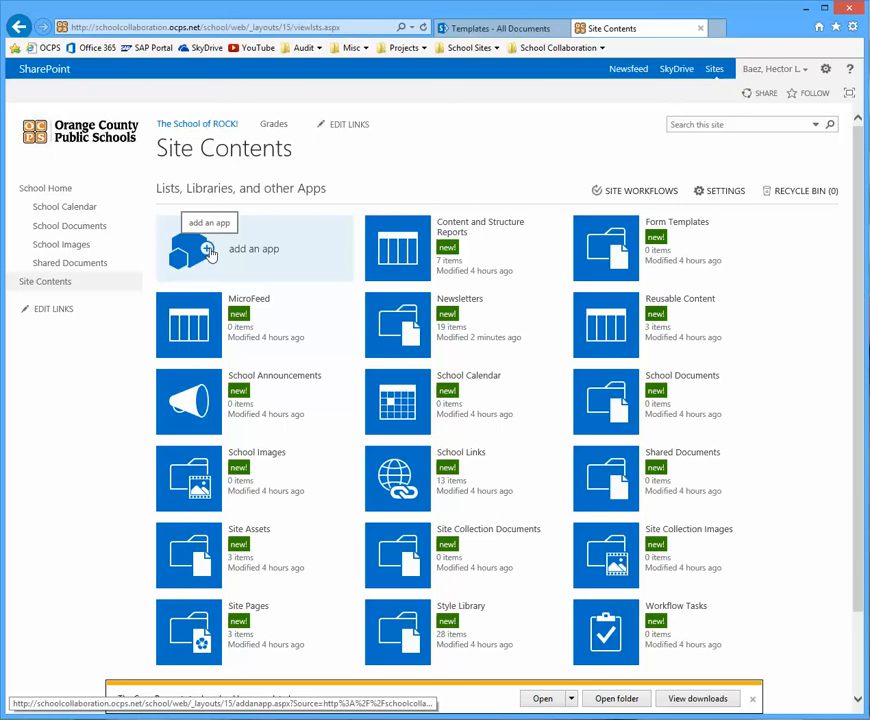
{"action": "mouse_move", "coordinate": [208, 248]}
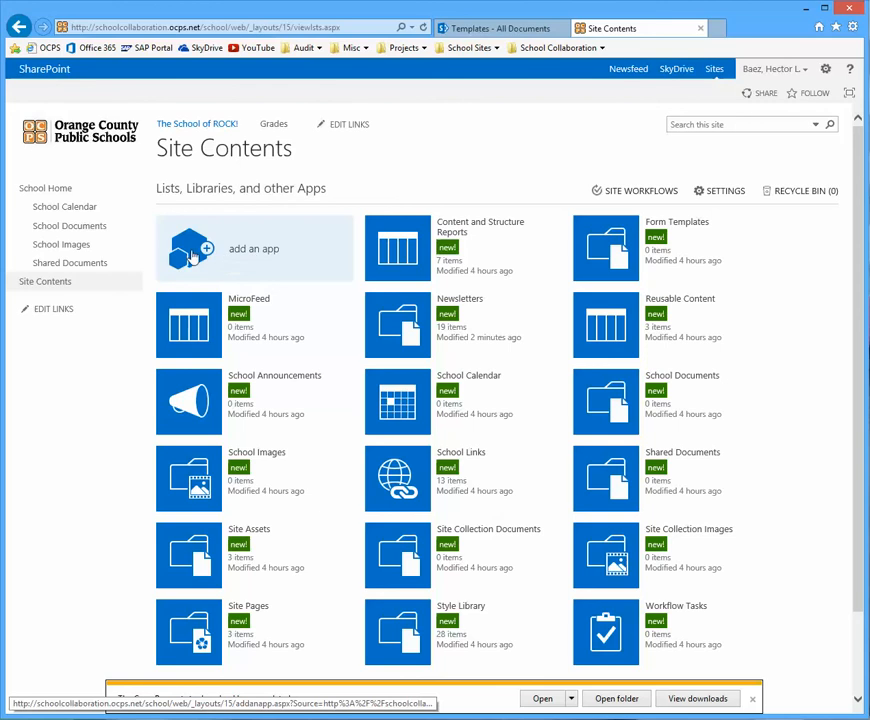
Step: Start adding an app and look through the Apps you can add list
{"action": "left_click", "coordinate": [254, 248]}
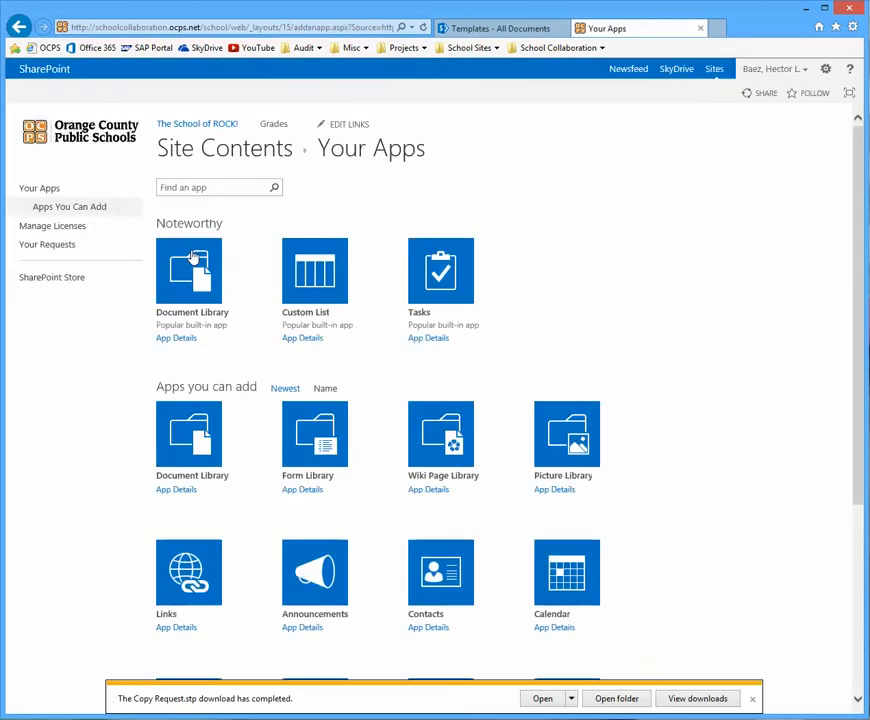
{"action": "scroll", "scroll_direction": "down", "scroll_amount": 3}
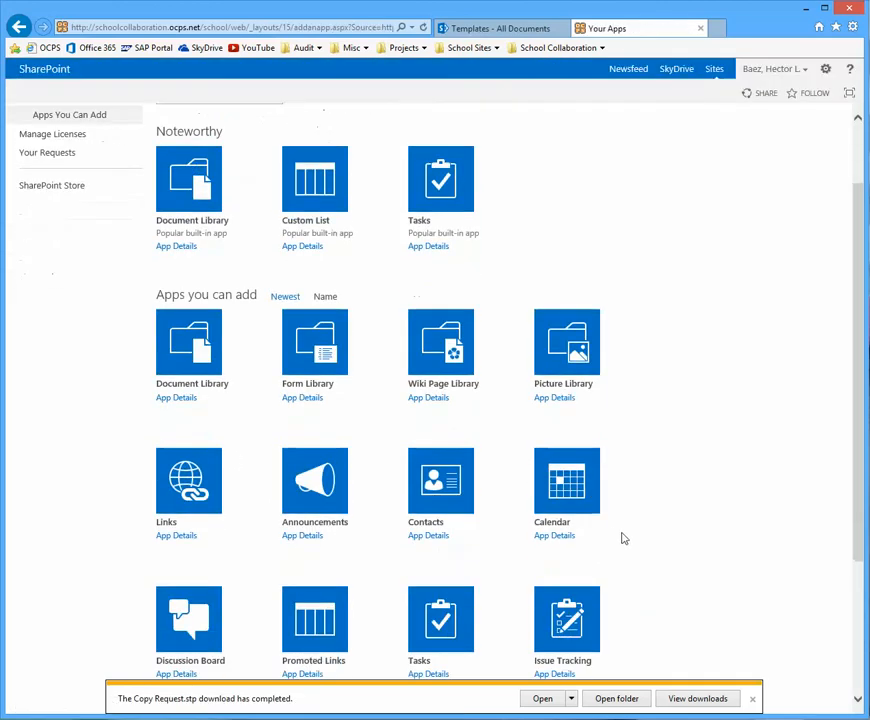
{"action": "scroll", "scroll_direction": "down", "scroll_amount": 3}
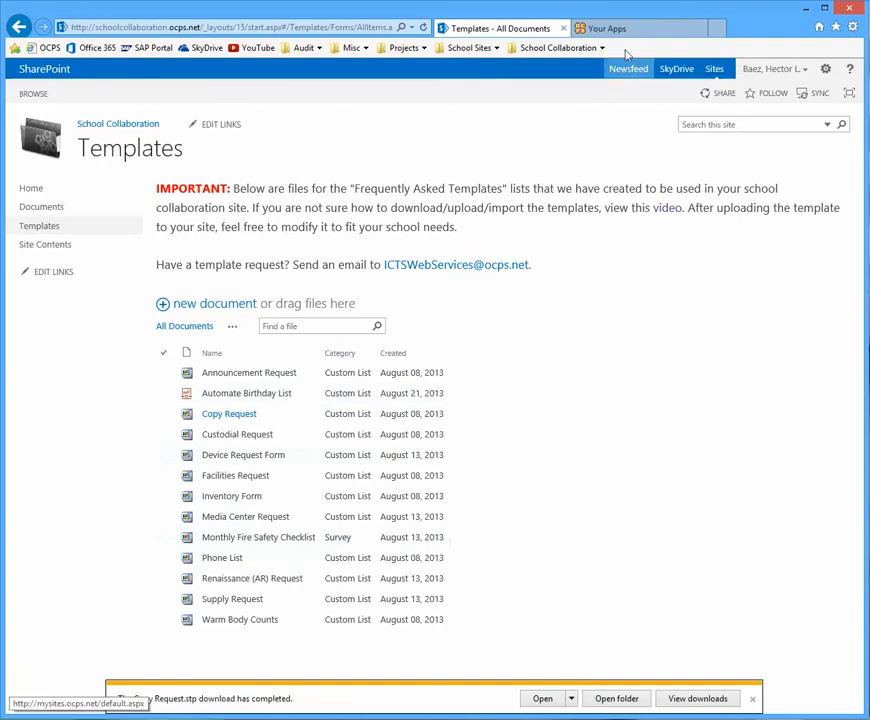
Step: Add the Copy Request app as a new list named Copy Request
{"action": "left_click", "coordinate": [640, 28]}
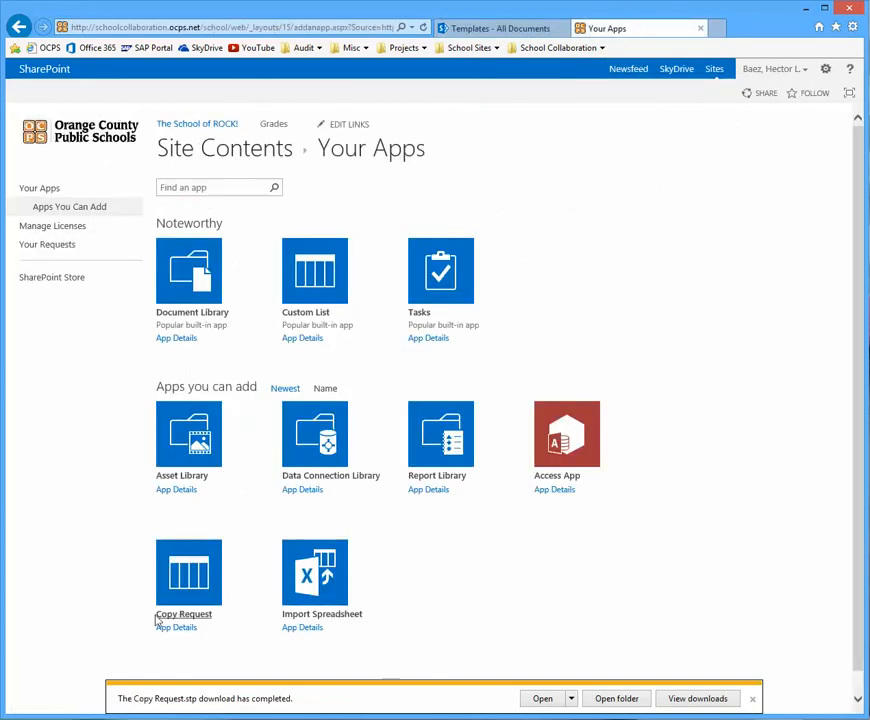
{"action": "mouse_move", "coordinate": [188, 572]}
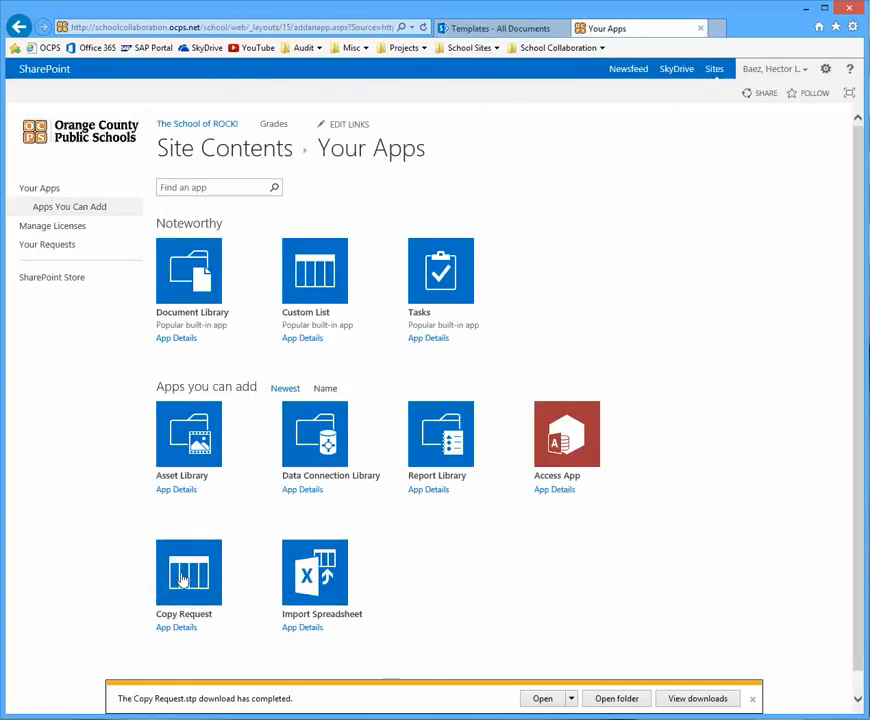
{"action": "left_click", "coordinate": [314, 270]}
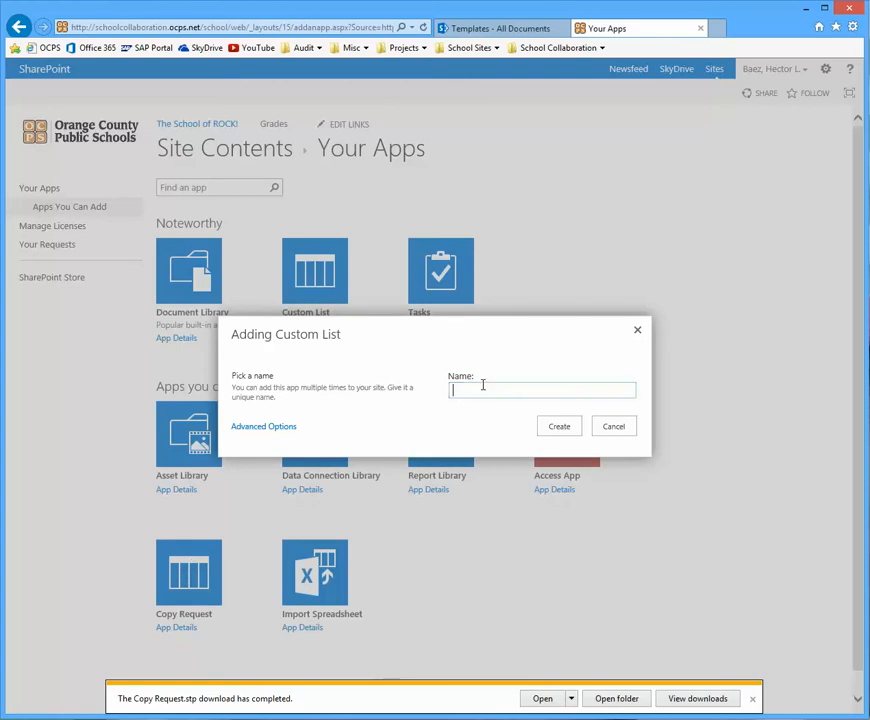
{"action": "type", "text": "Copy Request"}
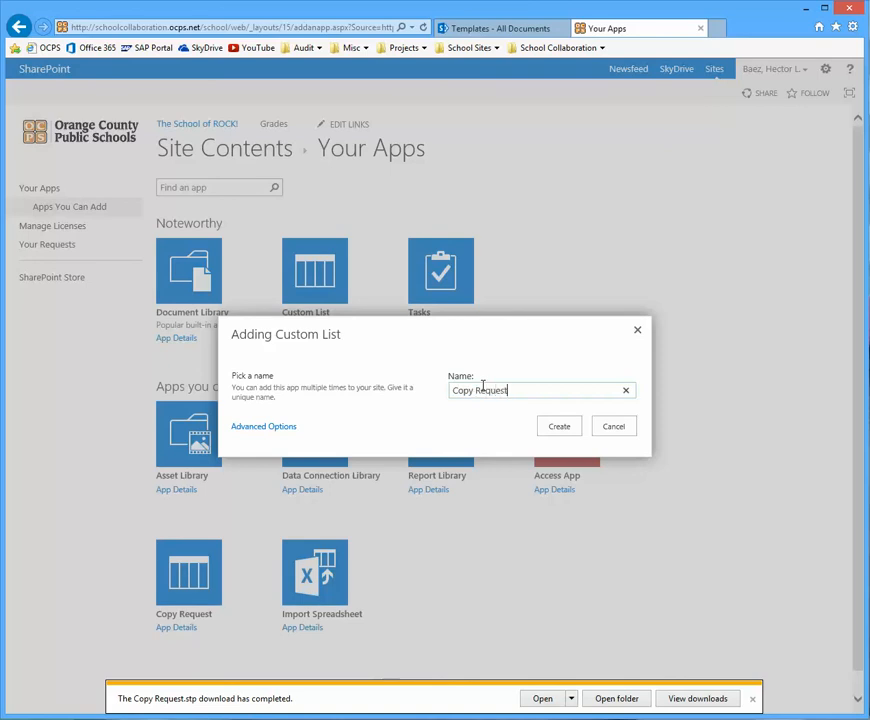
{"action": "left_click", "coordinate": [560, 426]}
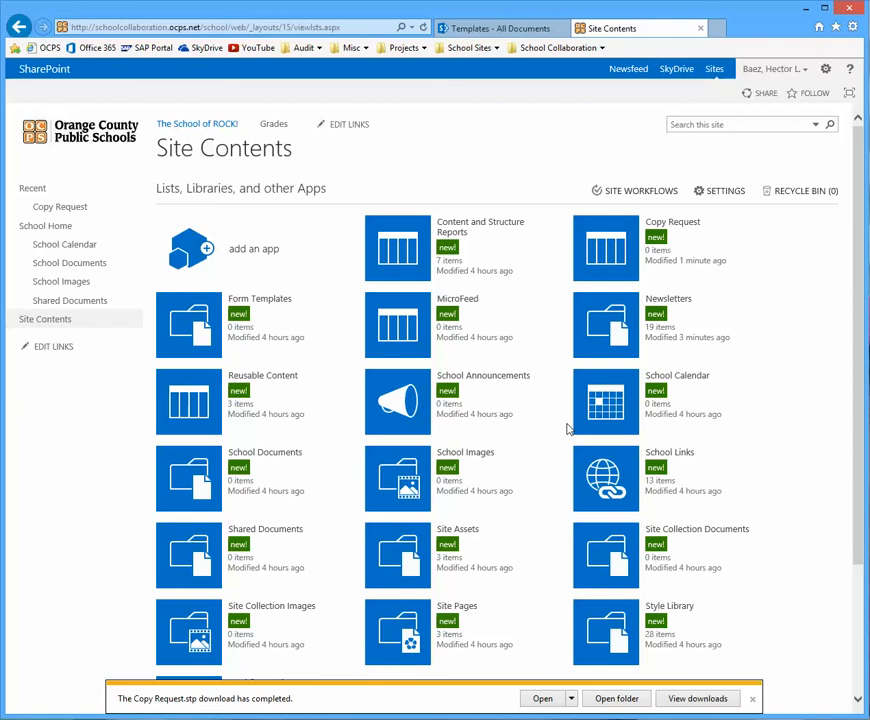
{"action": "mouse_move", "coordinate": [216, 254]}
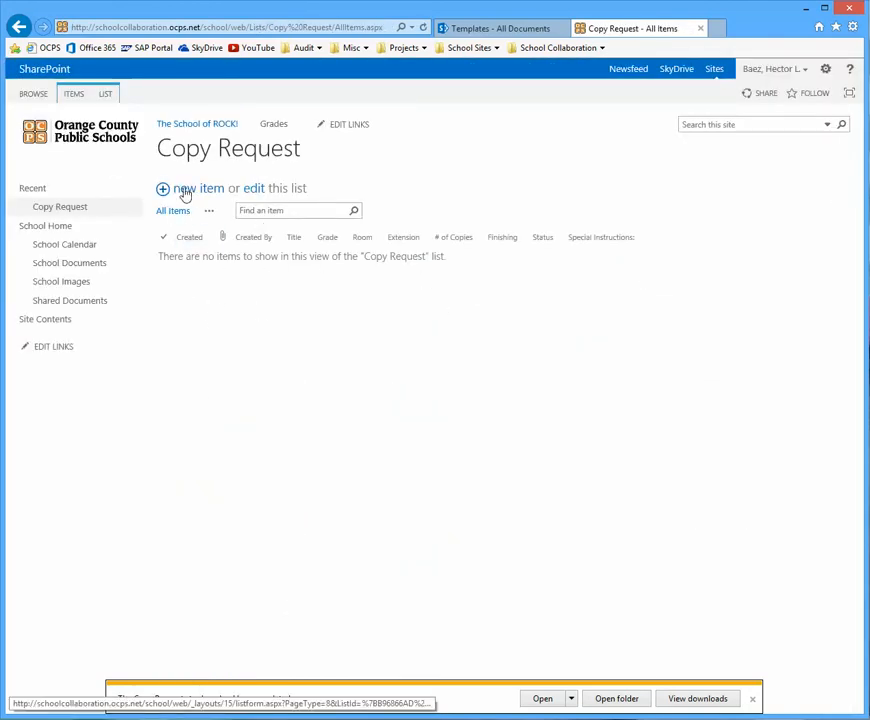
{"action": "left_click", "coordinate": [196, 188]}
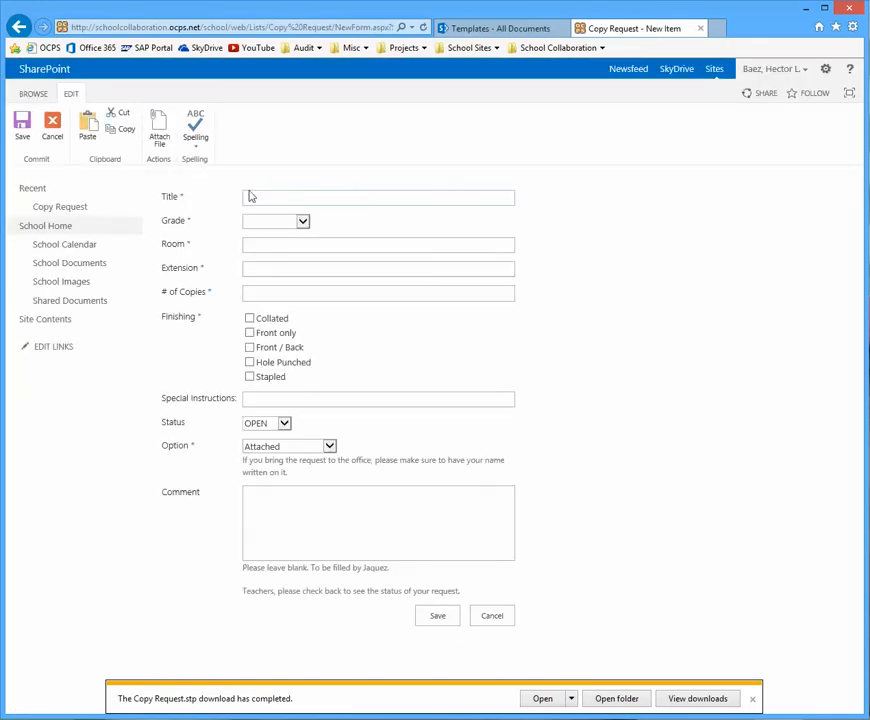
{"action": "left_click", "coordinate": [378, 198]}
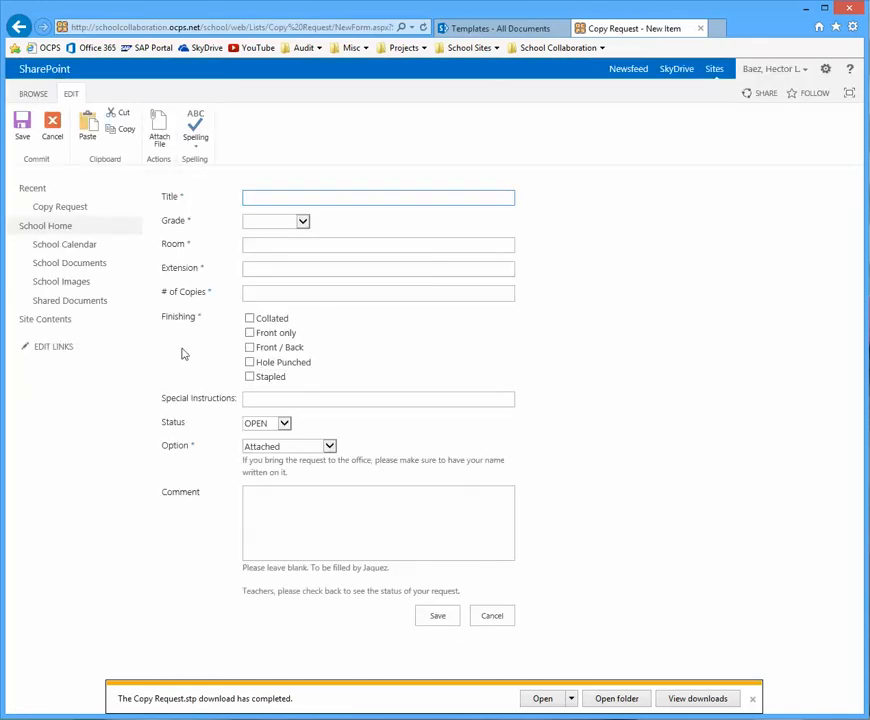
{"action": "left_click", "coordinate": [378, 196]}
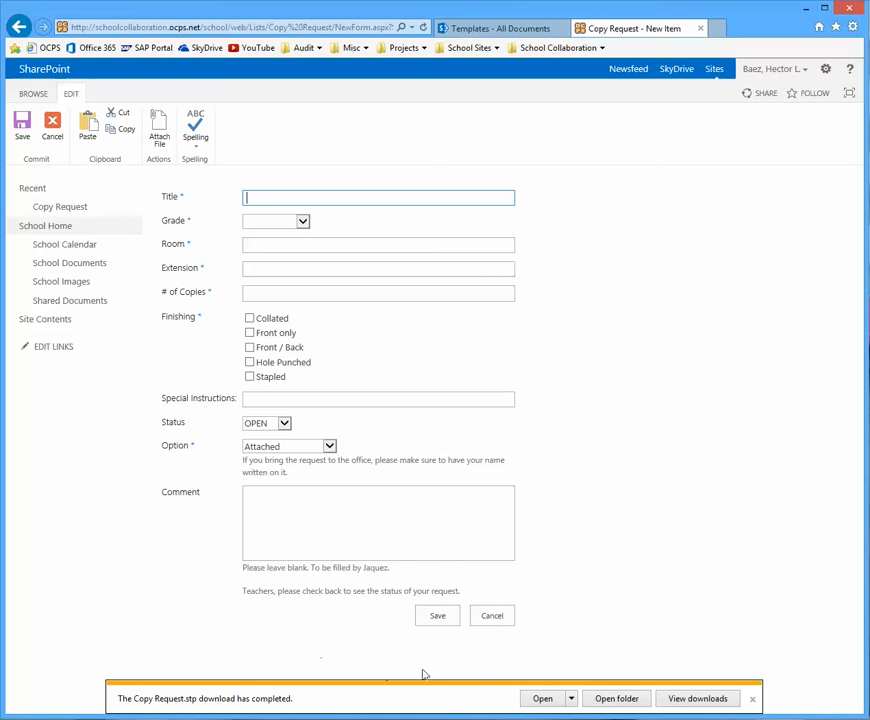
{"action": "mouse_move", "coordinate": [372, 242]}
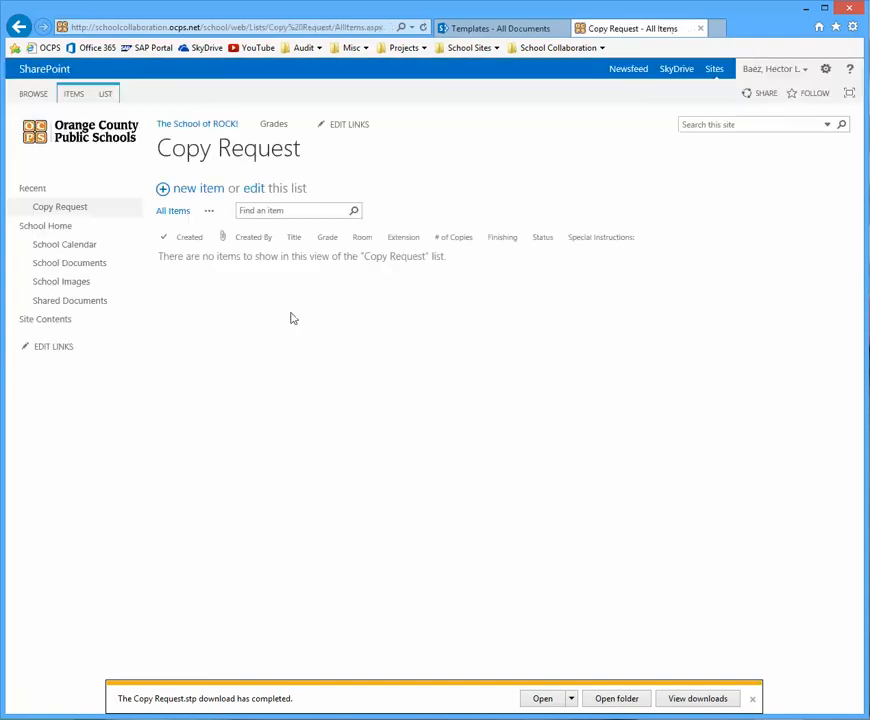
{"action": "mouse_move", "coordinate": [836, 616]}
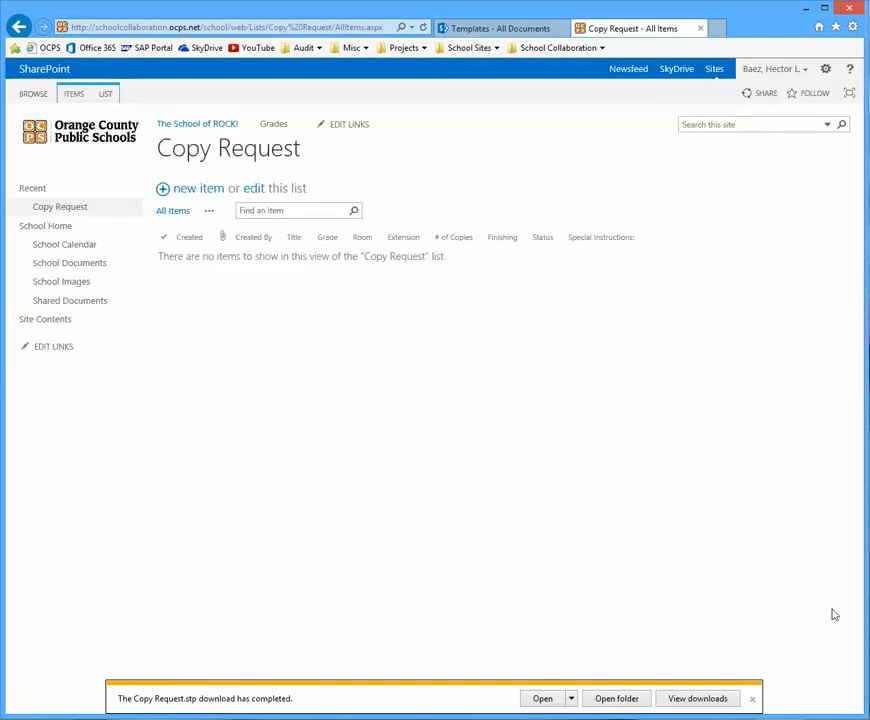